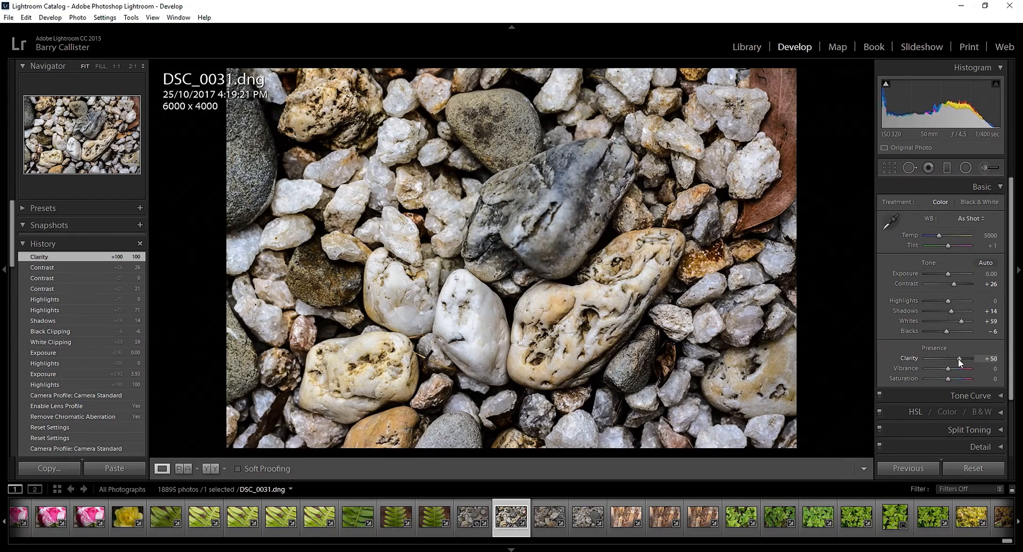
- Drag the pebble photo's Clarity slider down from +50 to +17
{"action": "left_click_drag", "start_coordinate": [959, 361], "coordinate": [952, 360]}
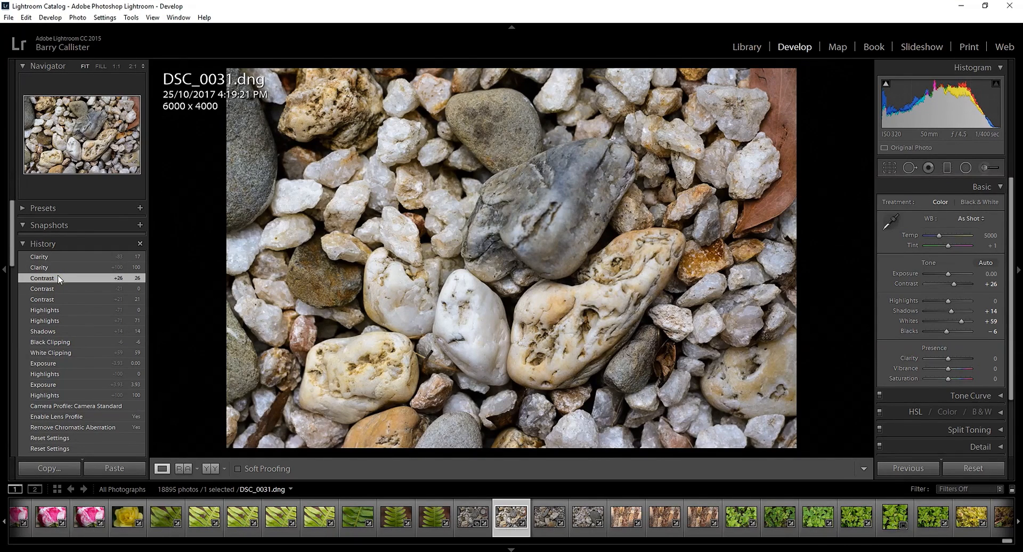
{"action": "left_click", "coordinate": [39, 257]}
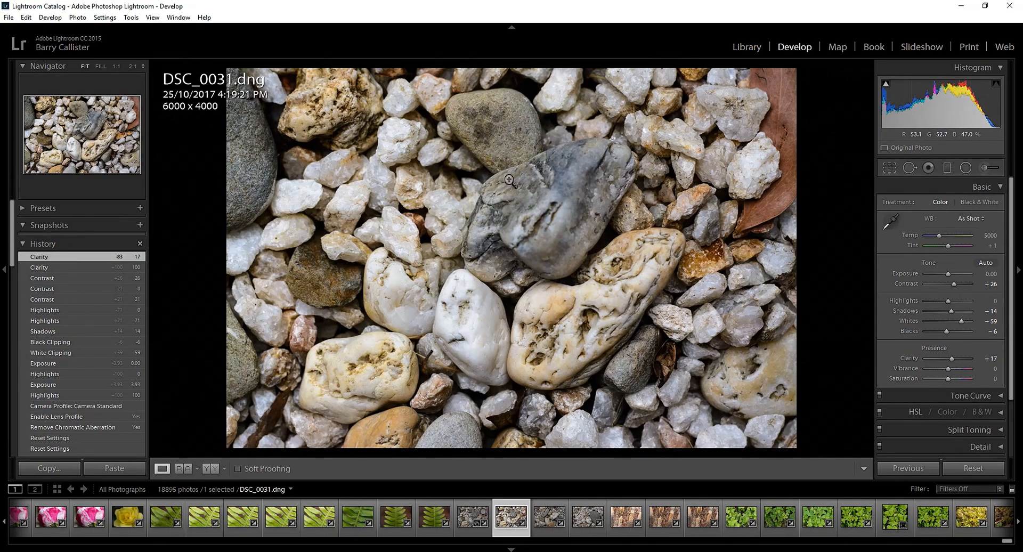